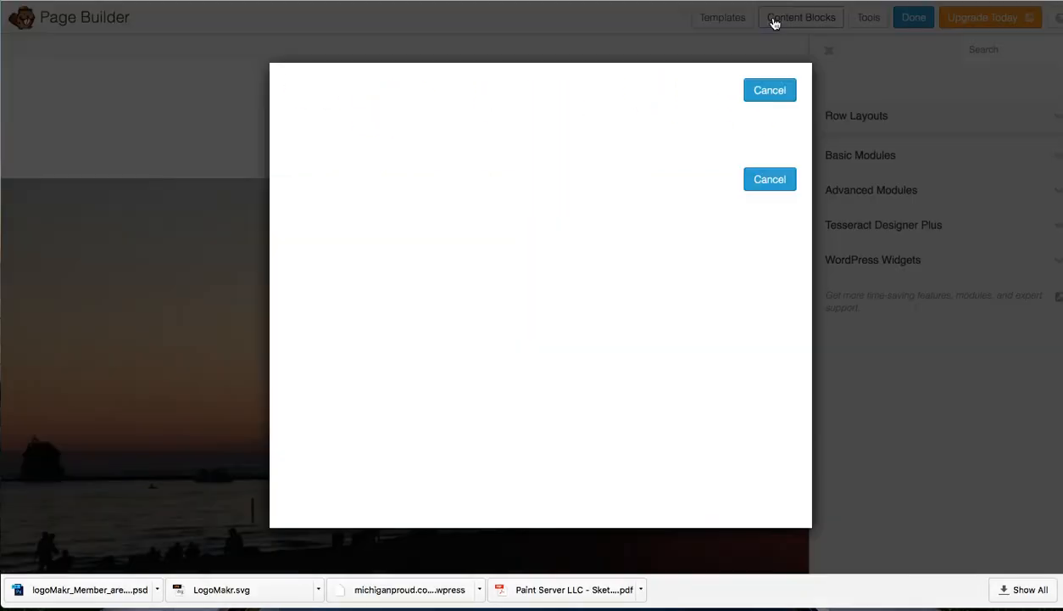
mouse_move(488, 203)
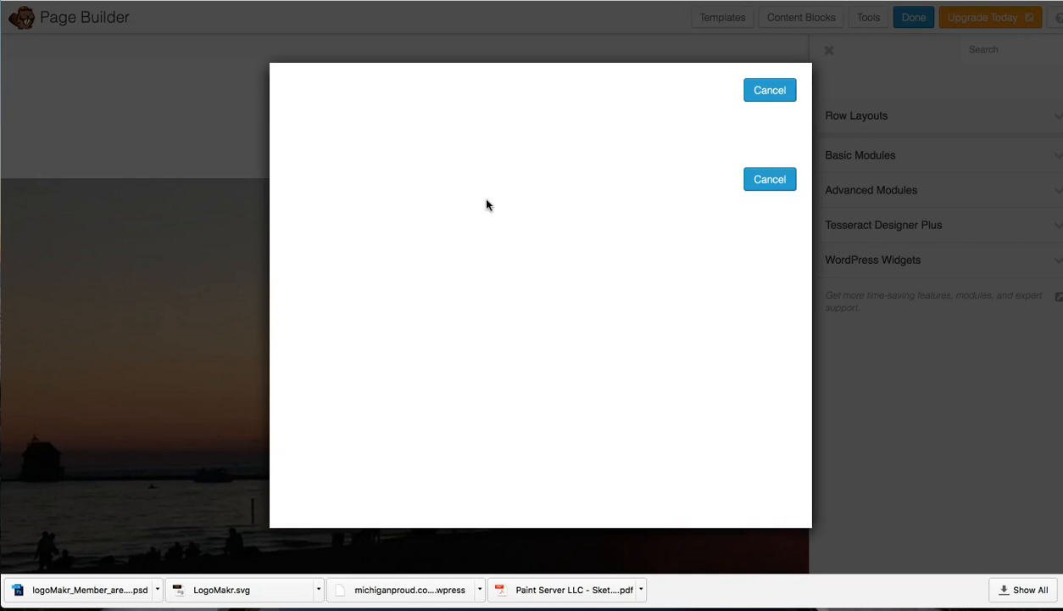
mouse_move(787, 223)
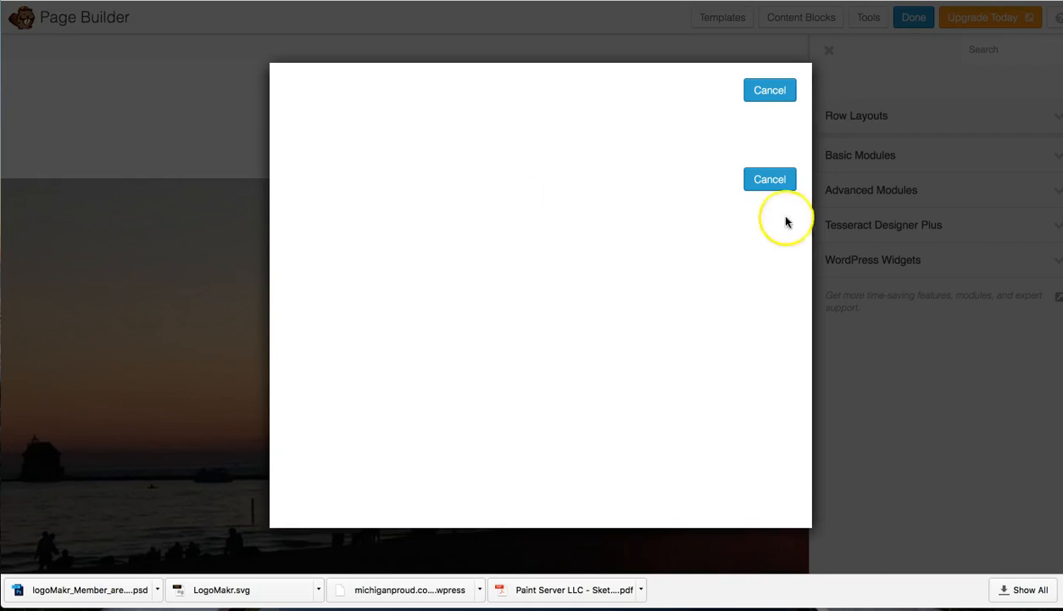
mouse_move(772, 97)
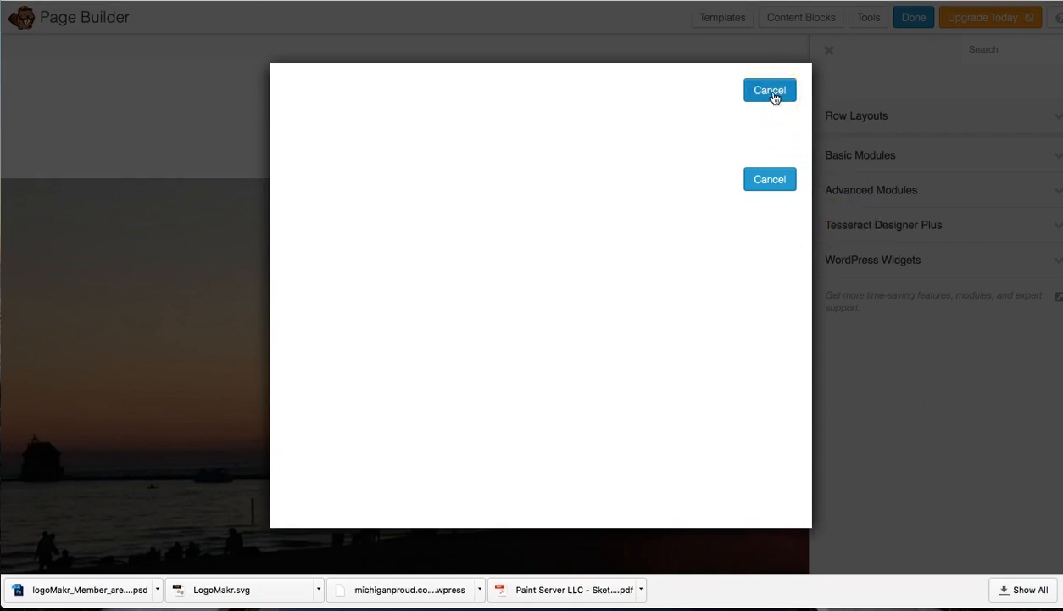
Cancel the empty Content Blocks dialog and return to the Michigan Proud admin dashboard
left_click(769, 90)
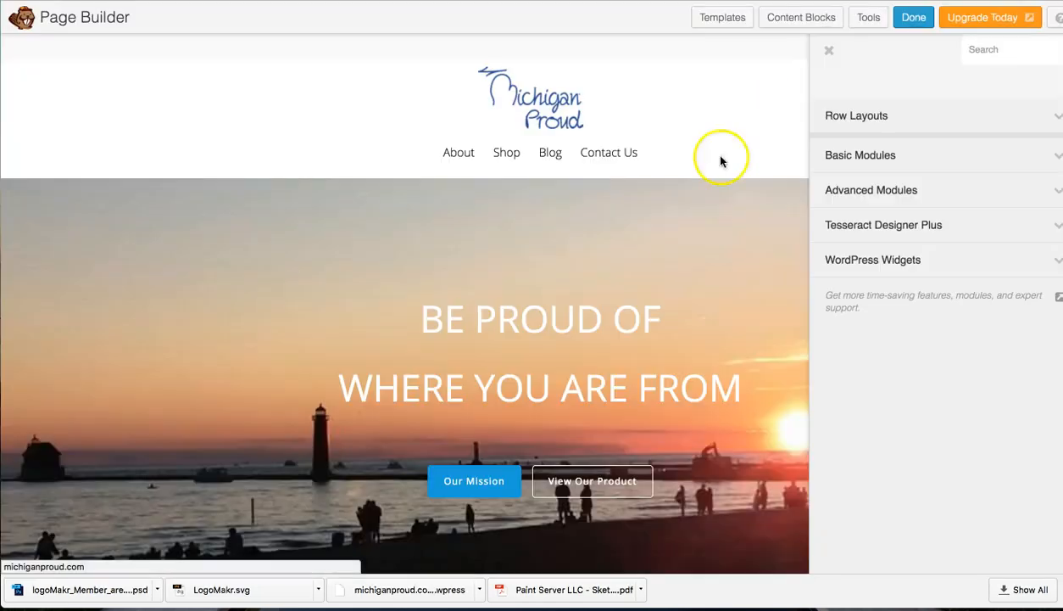
mouse_move(188, 269)
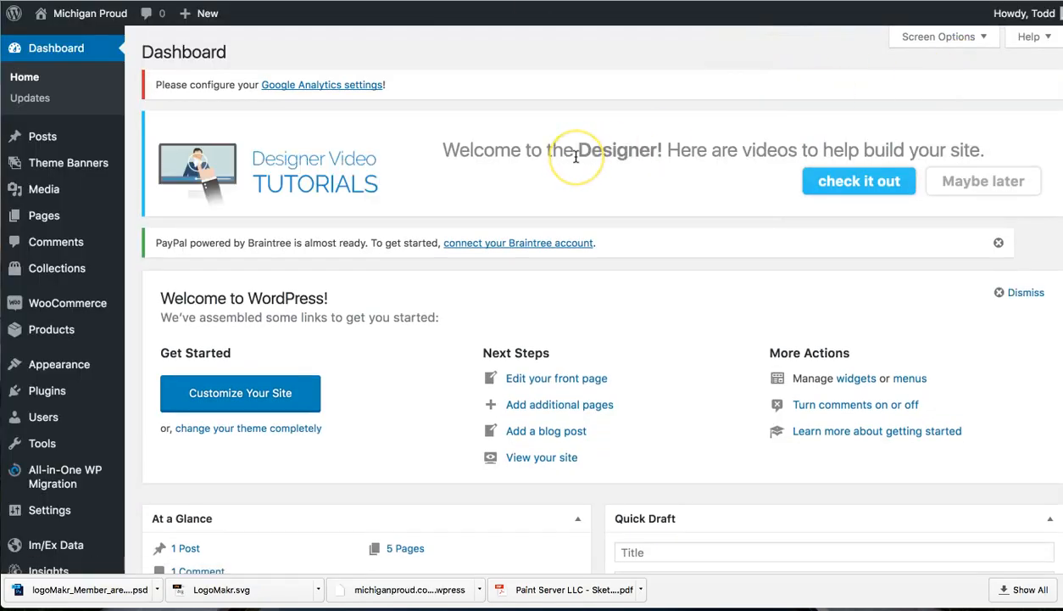
mouse_move(188, 311)
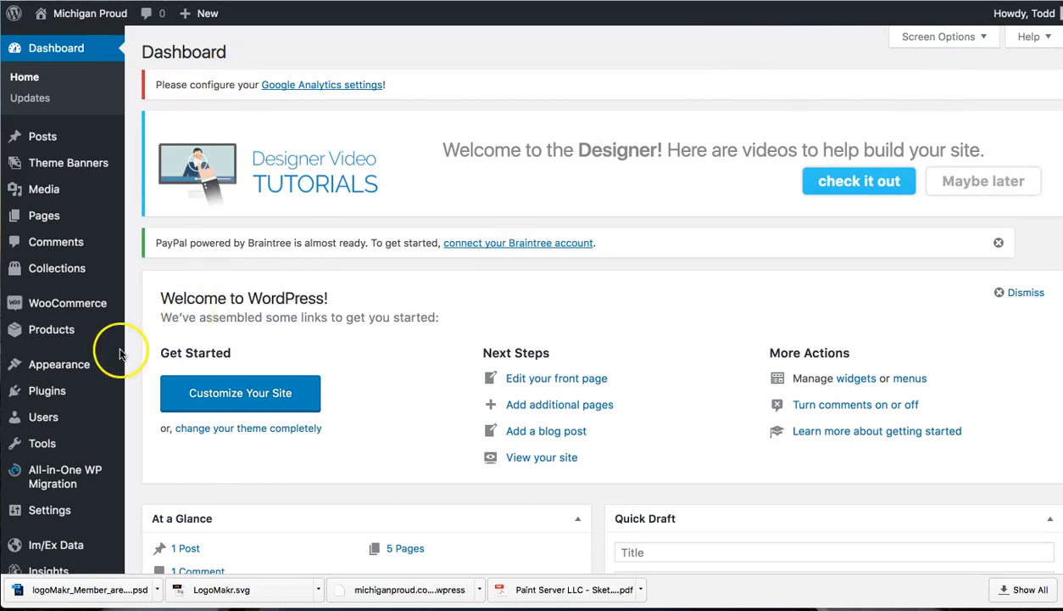
mouse_move(24, 76)
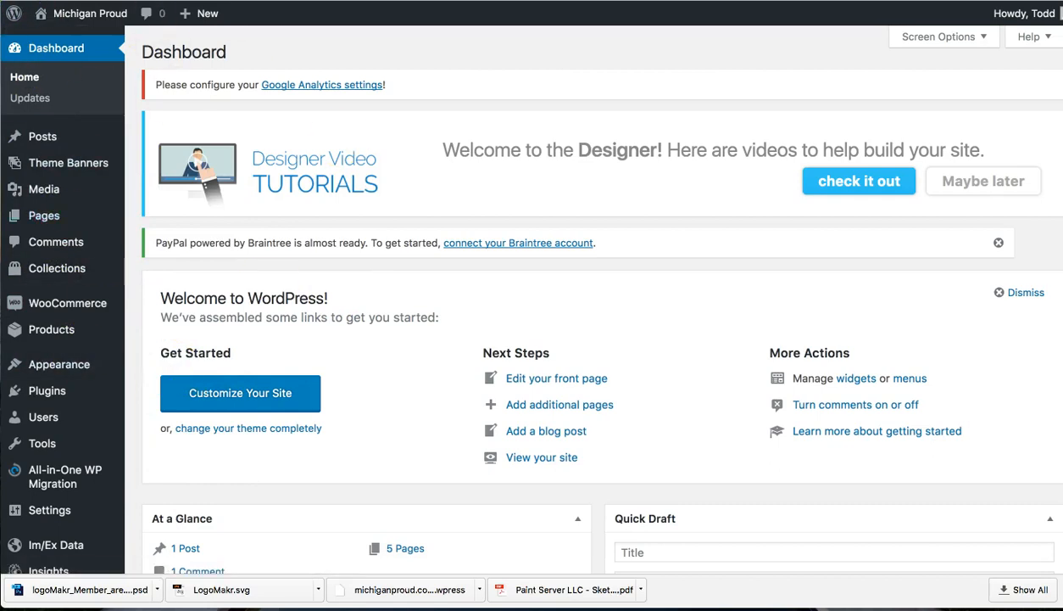
scroll("down", 3)
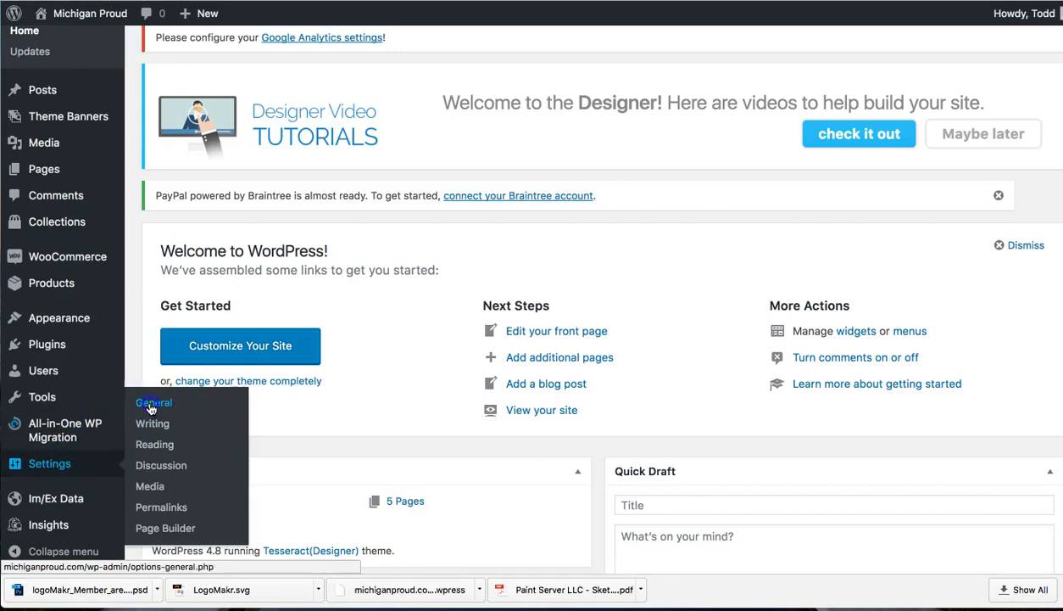
Open Settings › General and scroll down to 'Want to Reset Content Blocks?'
left_click(154, 403)
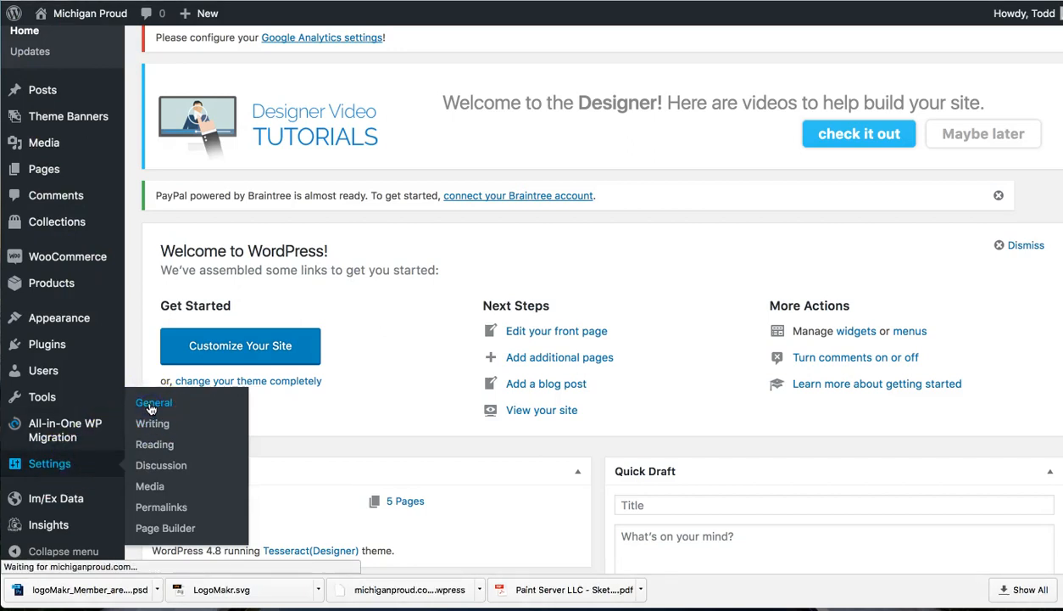
left_click(154, 403)
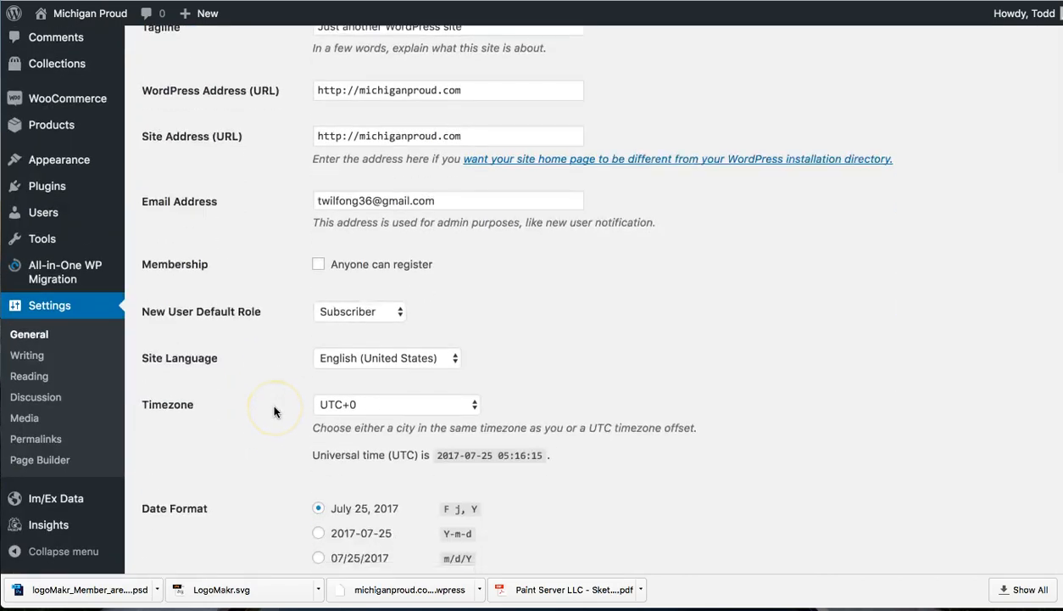
scroll("down", 3)
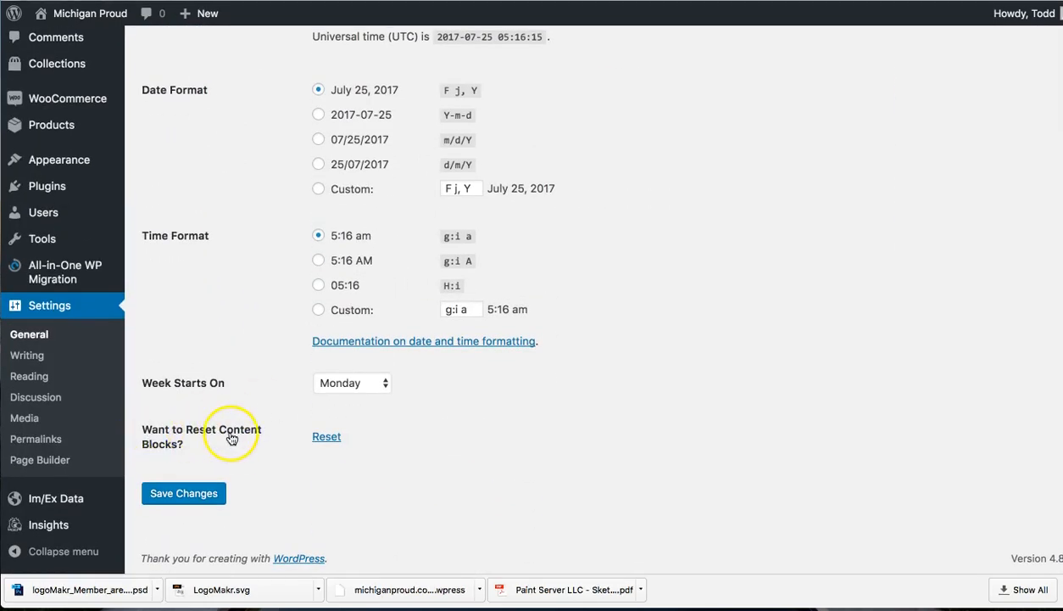
mouse_move(178, 452)
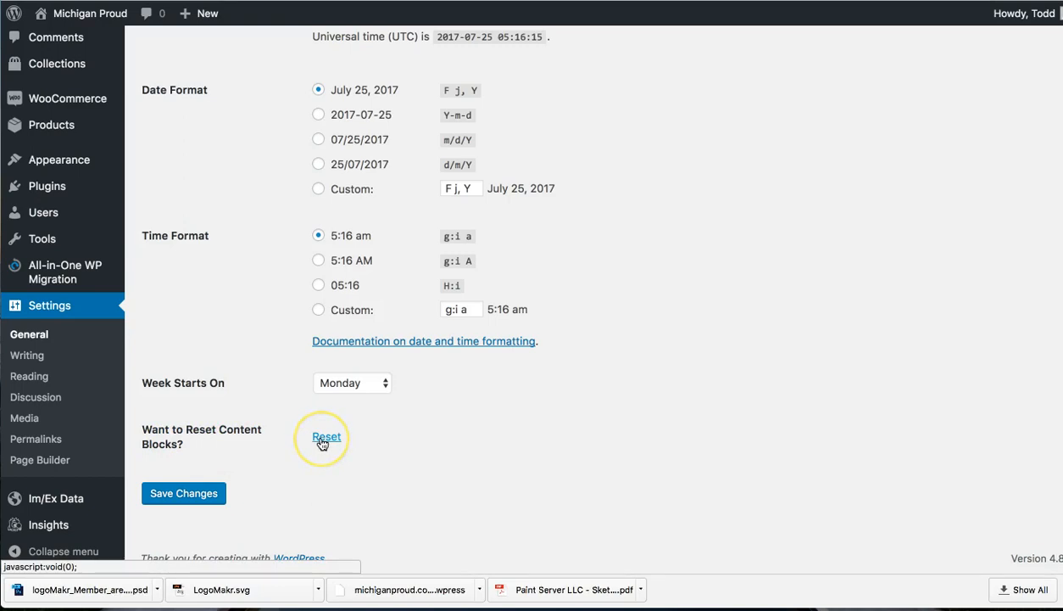
Reset the content blocks via the Reset link, then save the General Settings
left_click(325, 436)
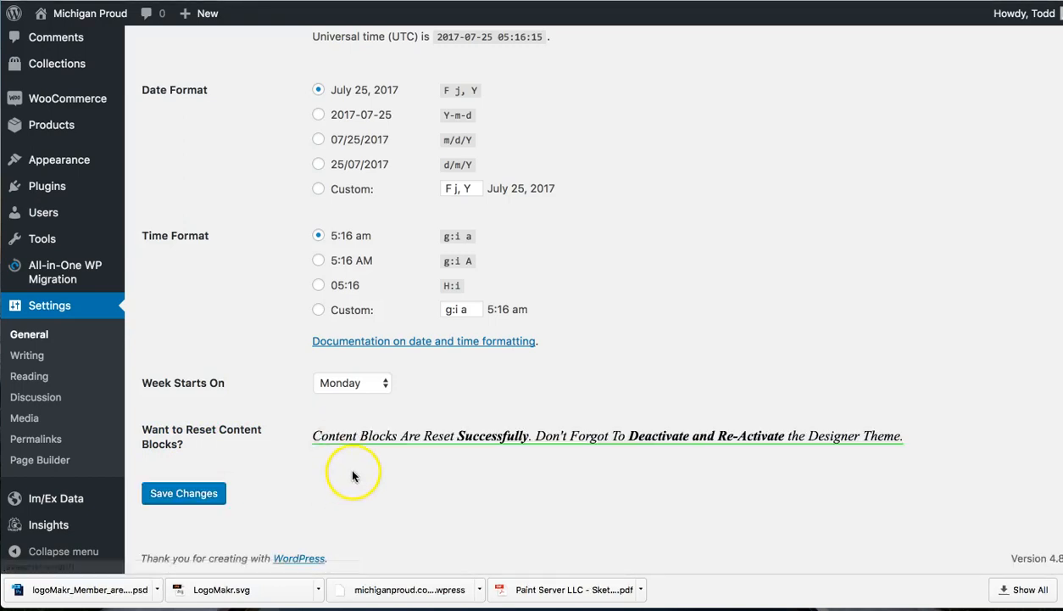
mouse_move(314, 450)
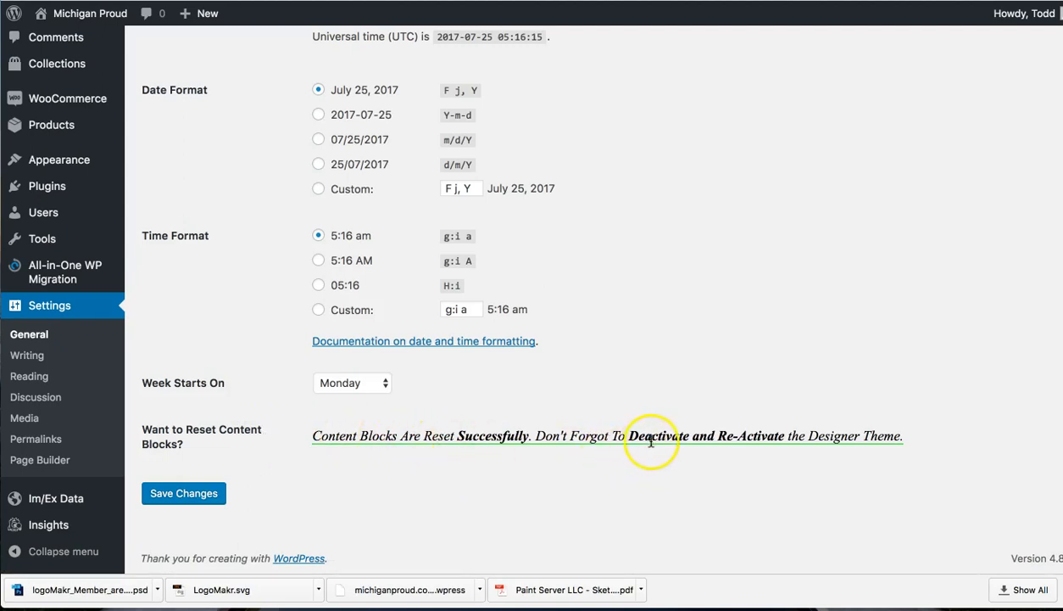
mouse_move(174, 476)
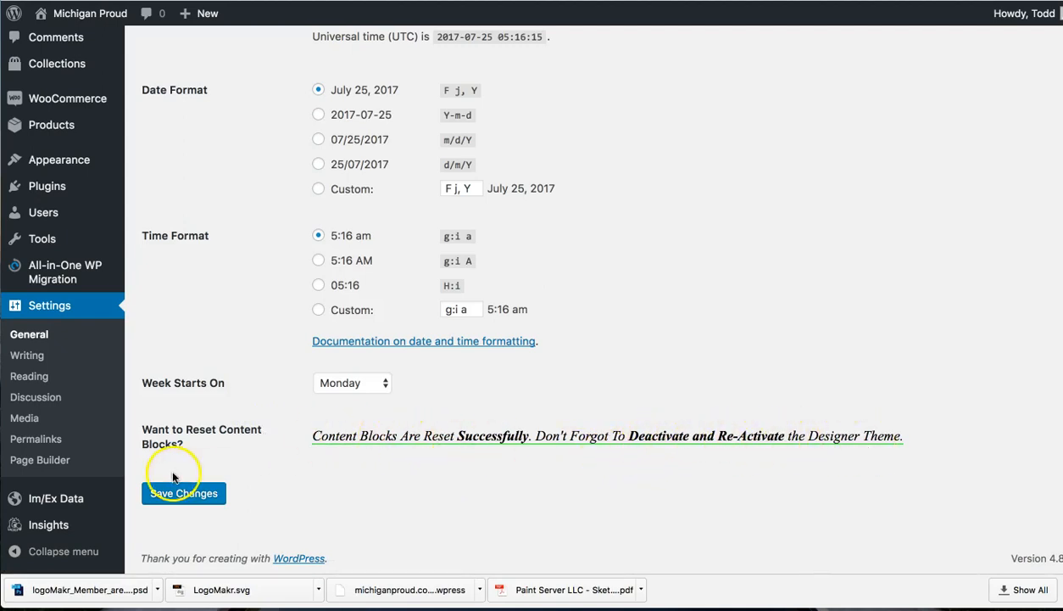
left_click(183, 493)
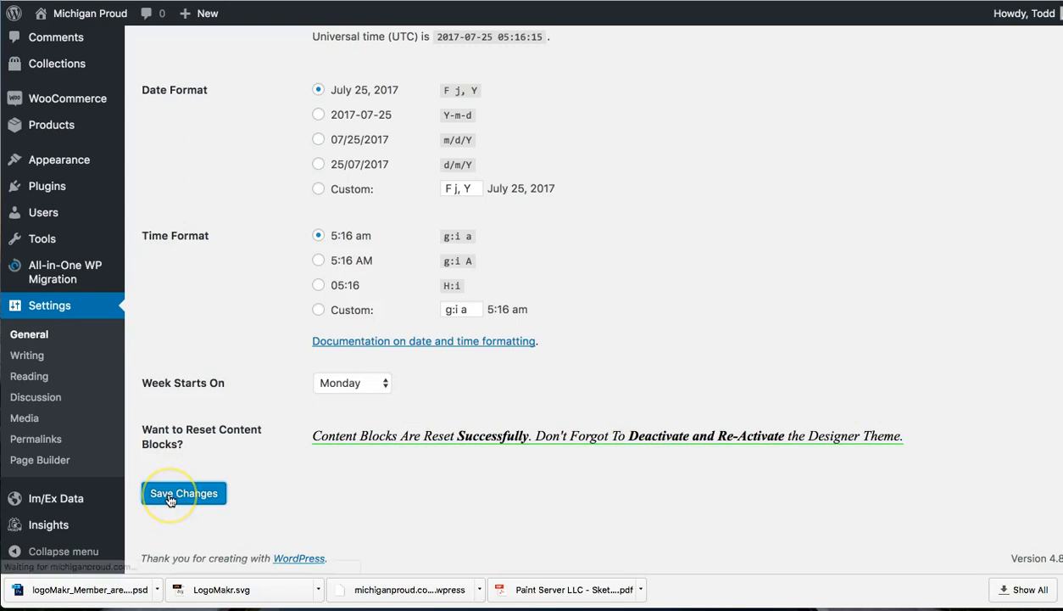
left_click(184, 493)
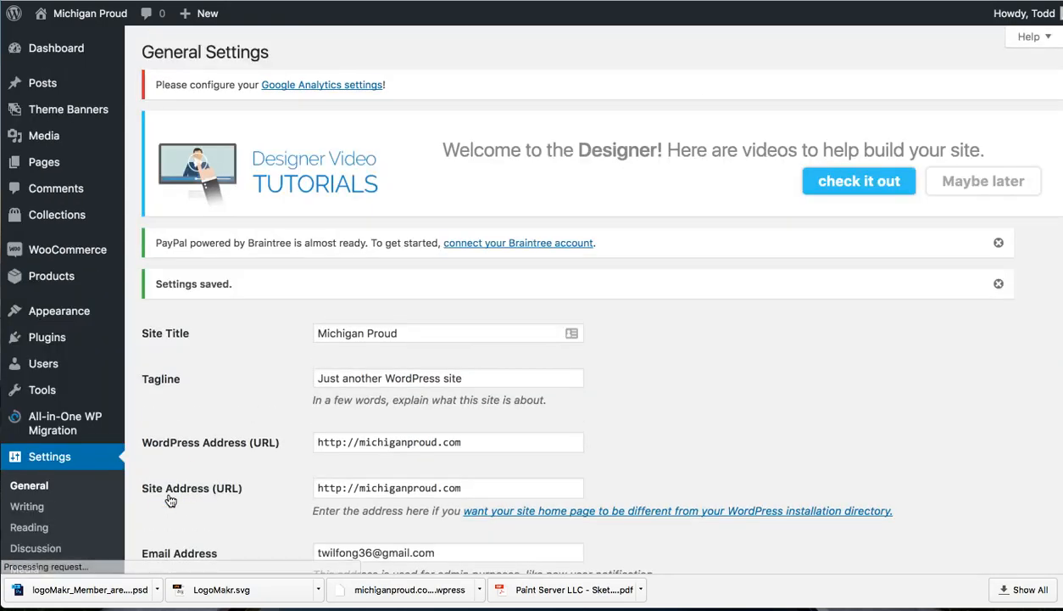
mouse_move(58, 310)
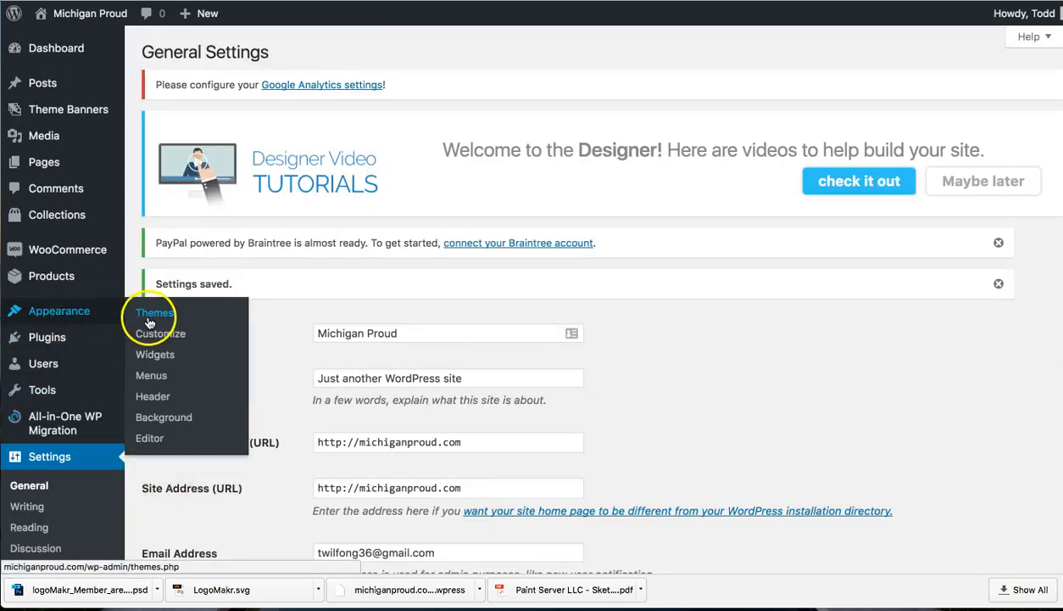
Reactivate the Tesseract(Designer) theme from Appearance › Themes
left_click(155, 312)
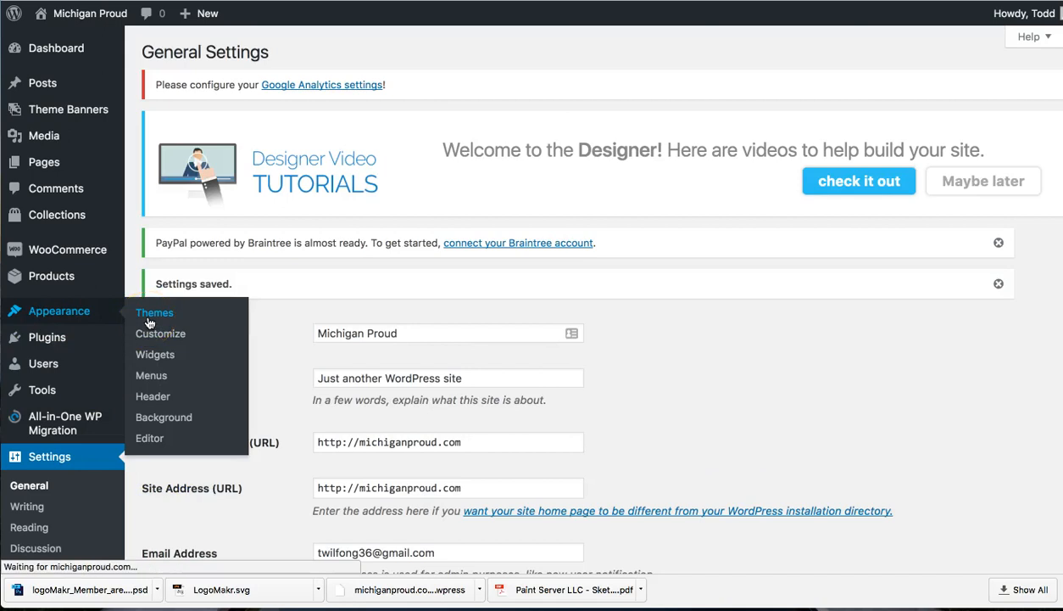
left_click(155, 312)
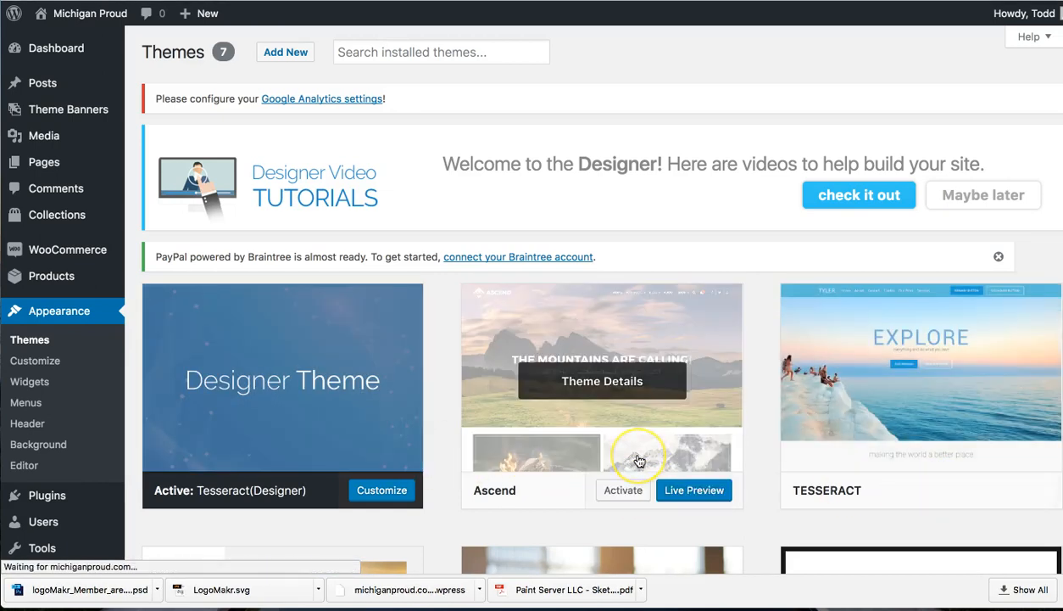
mouse_move(242, 369)
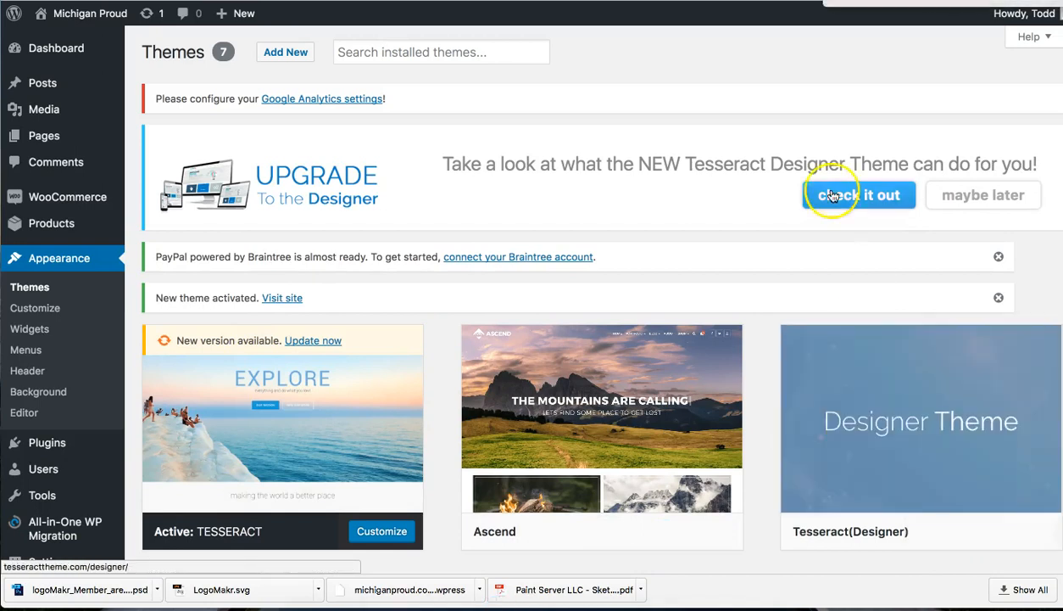
left_click(858, 195)
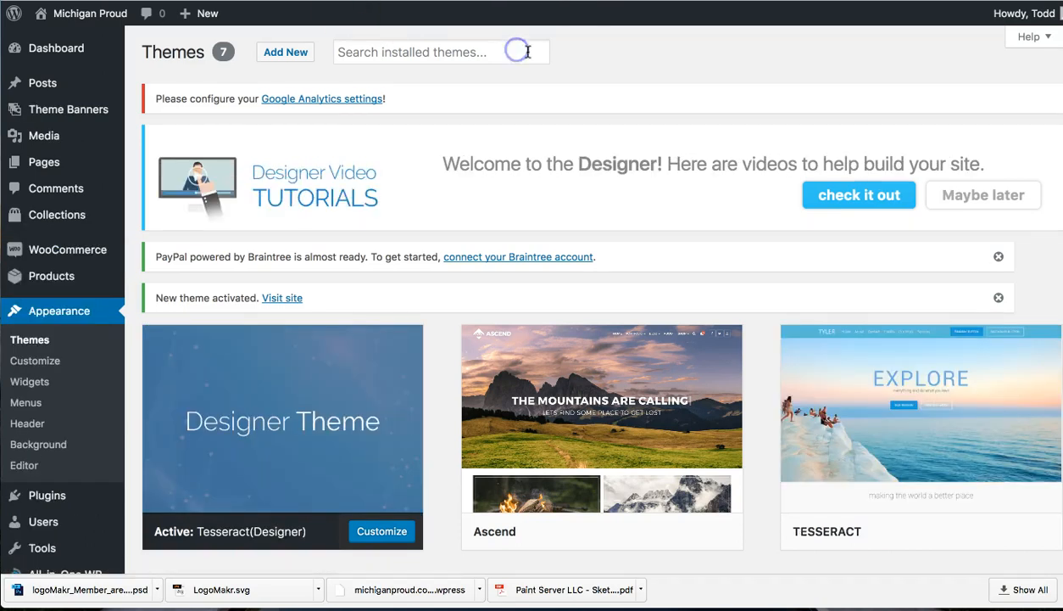
Visit the live Michigan Proud homepage and open it in Page Builder
left_click(282, 297)
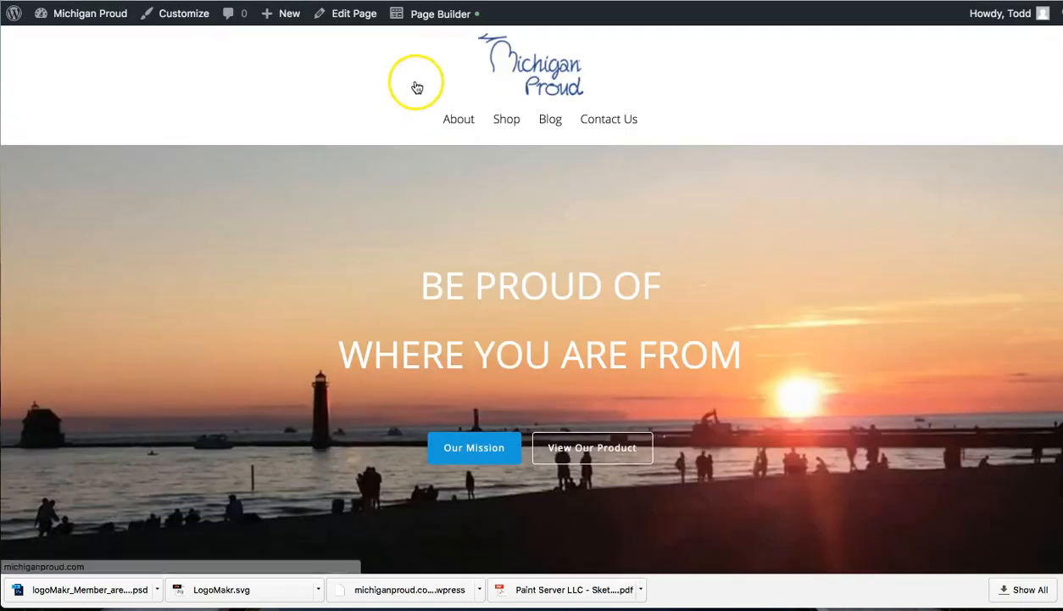
left_click(441, 14)
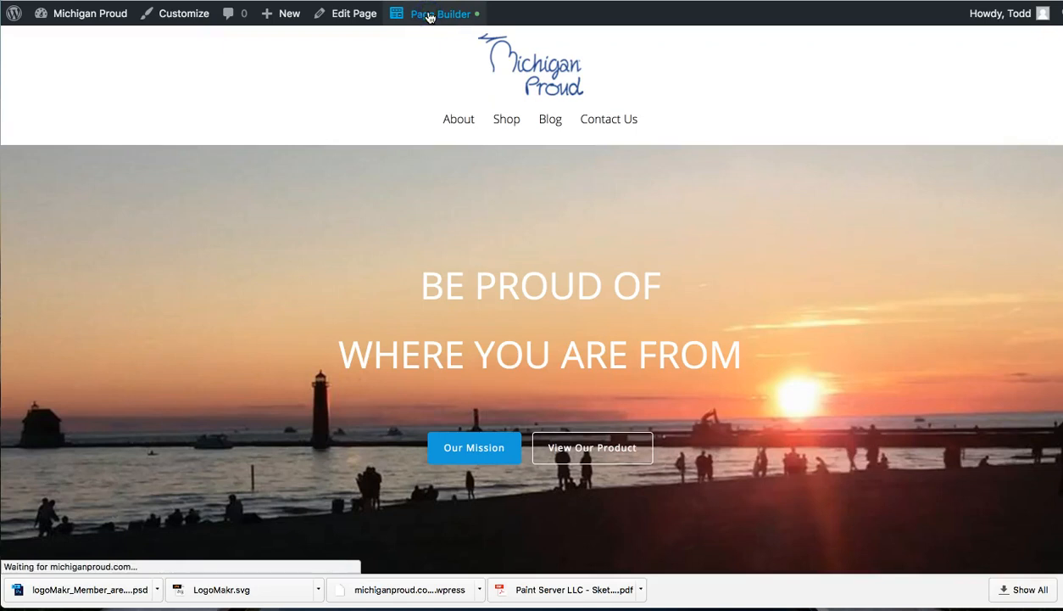
left_click(441, 13)
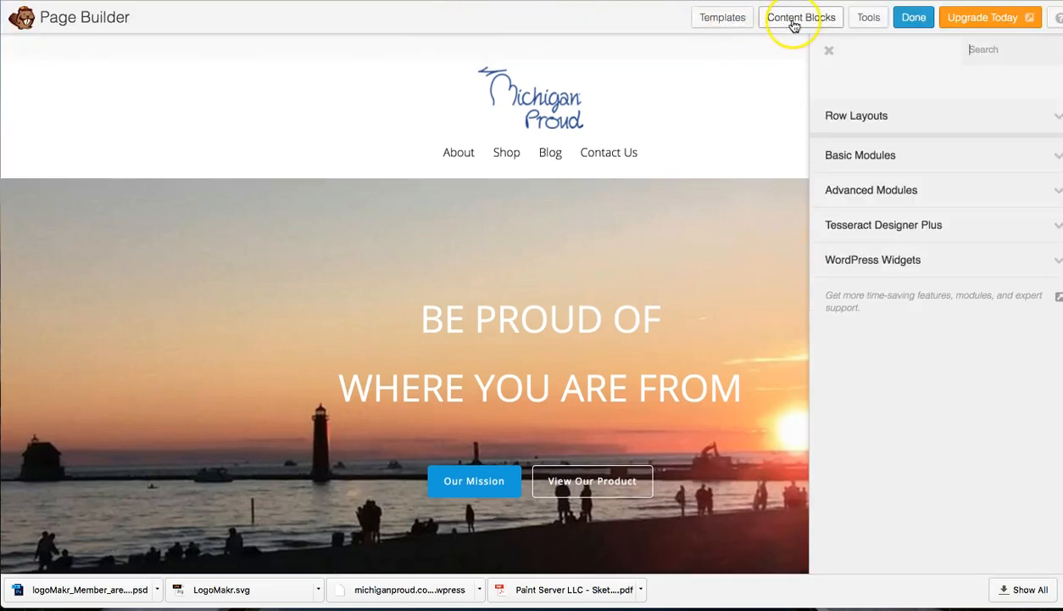
Open the restored Content Blocks library and show the Video In Background blocks
left_click(801, 17)
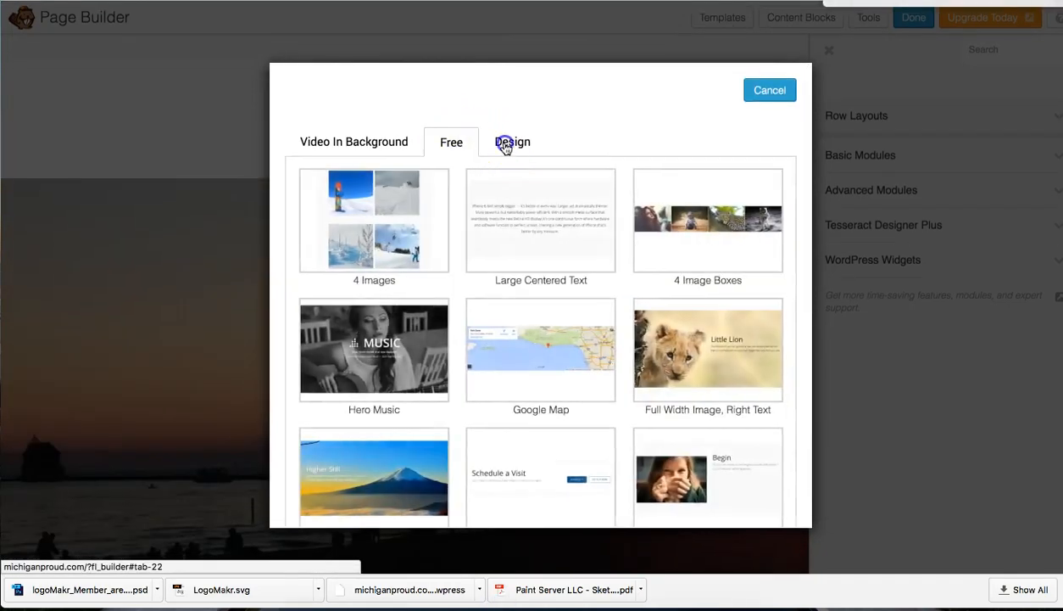
left_click(355, 142)
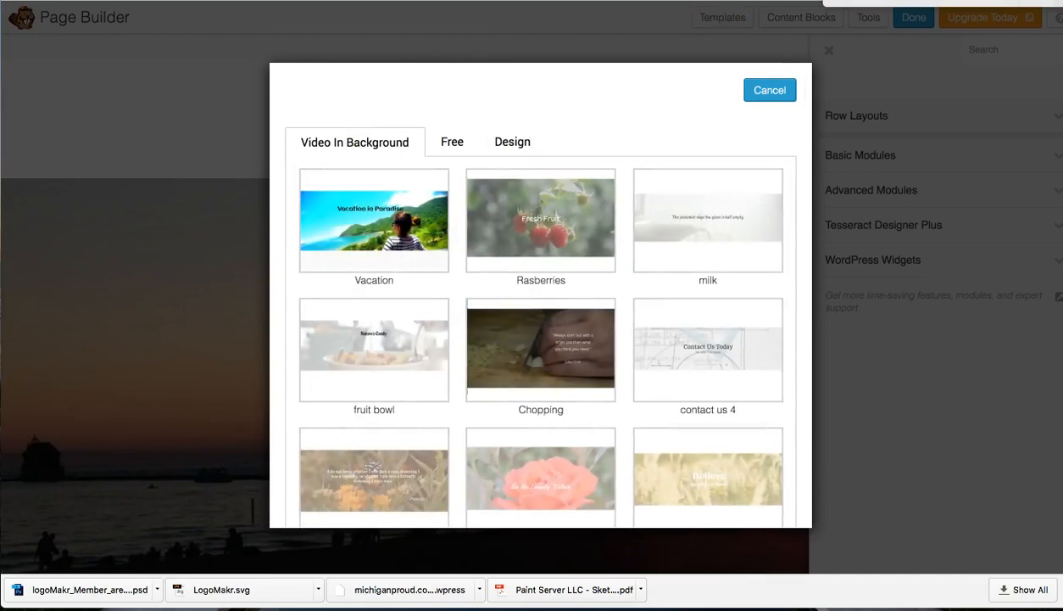